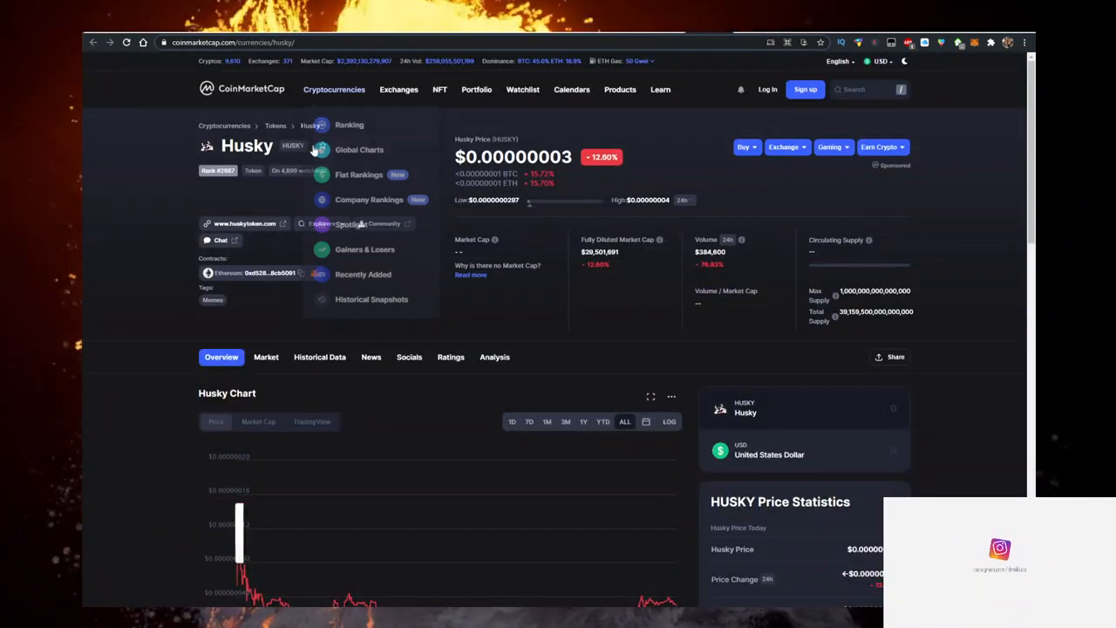
Step: Import HUSKY by contract address d1eE94866B03A0fcCDd4e900c8Cb5091, replacing CARDS as the token to receive
left_click(245, 223)
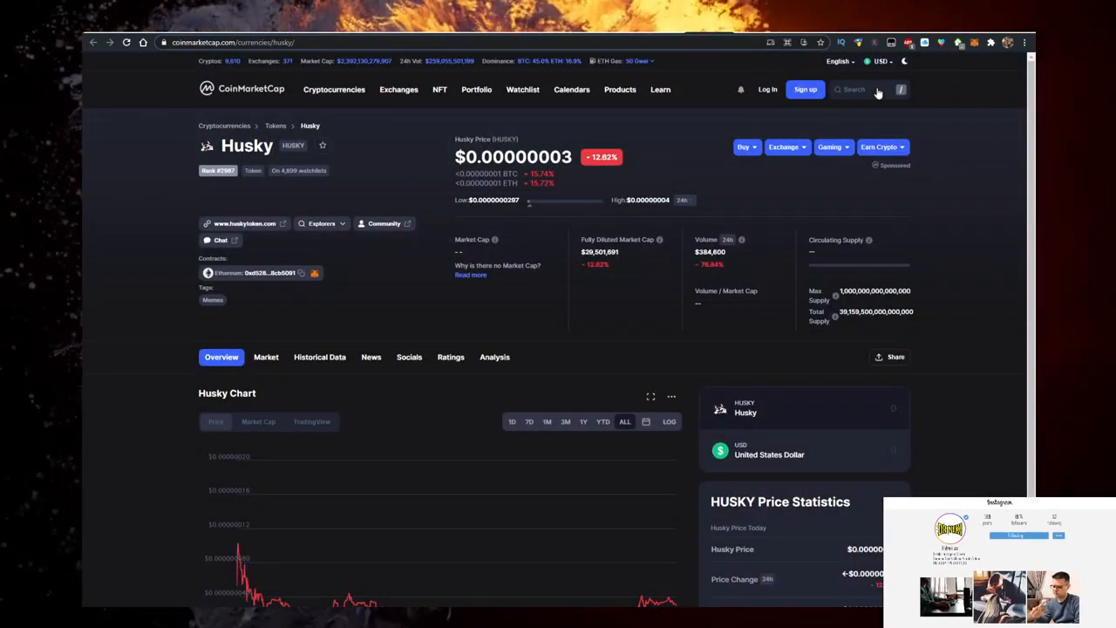
left_click(321, 224)
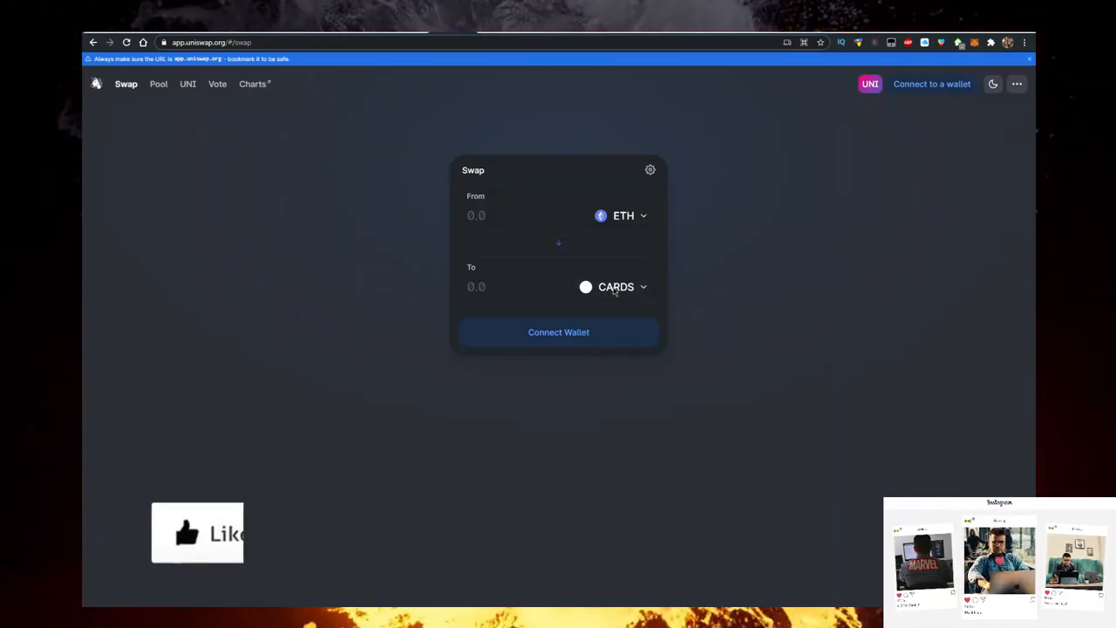
left_click(616, 287)
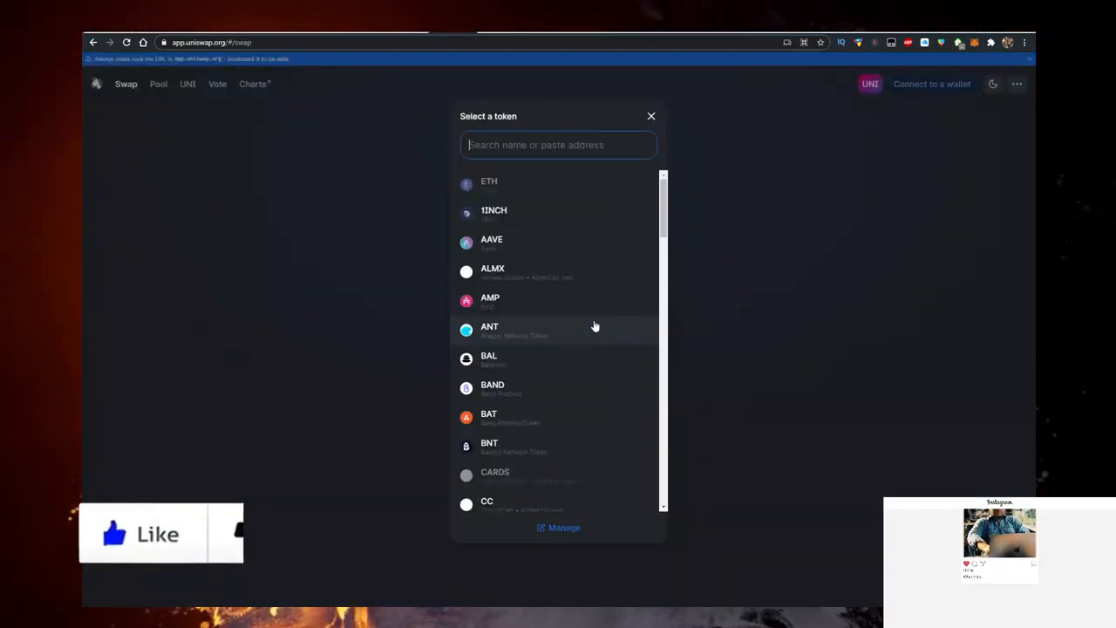
type("d1eE94866B03A0fcCDd4e900c8Cb5091")
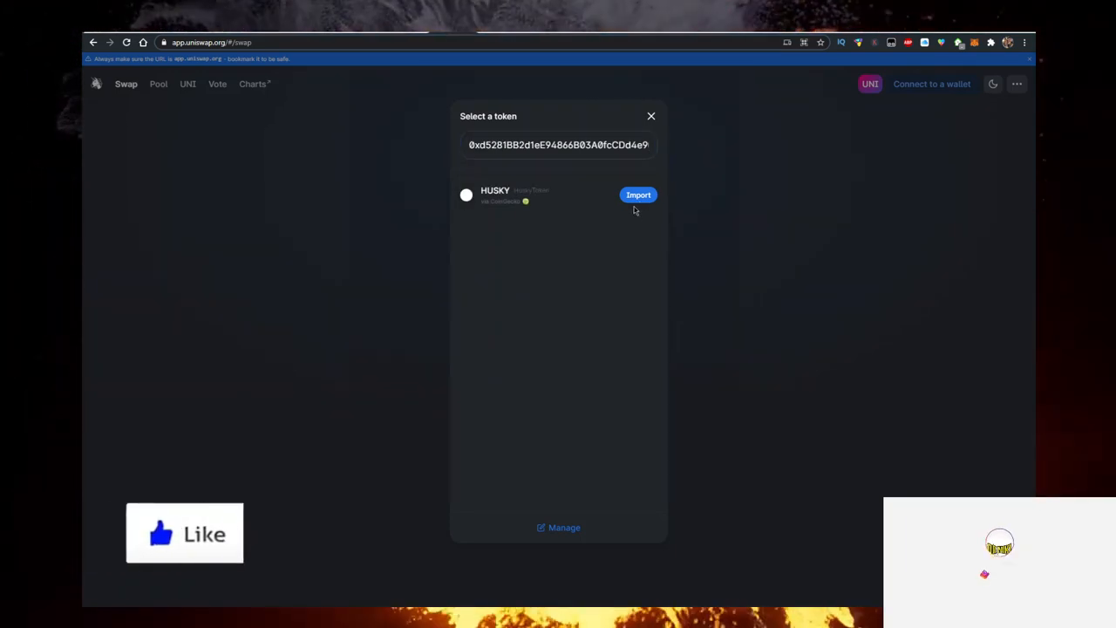
left_click(638, 194)
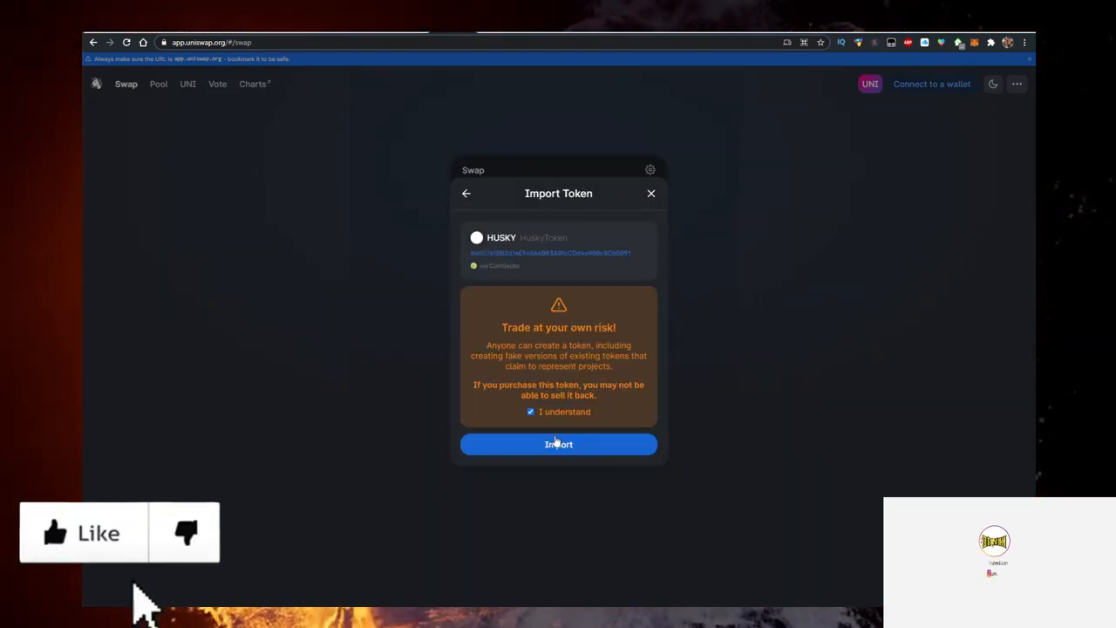
left_click(558, 444)
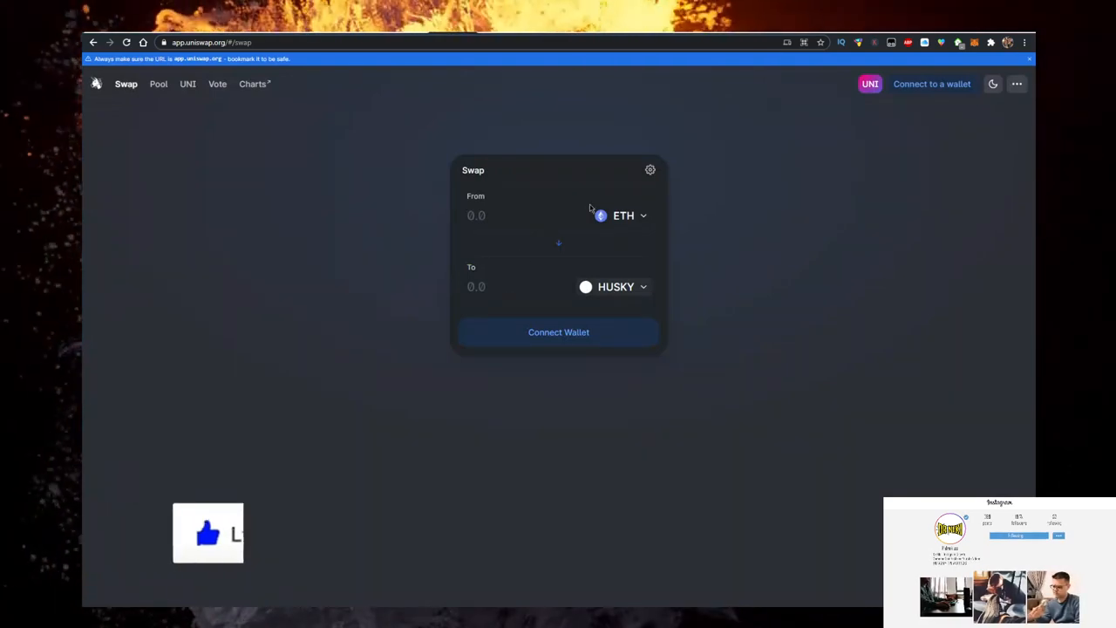